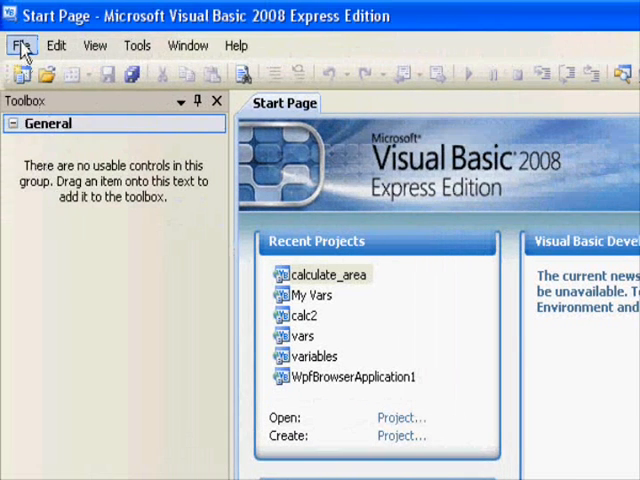
Create a Windows Forms Application named 'find area' and save the project.
{"action": "left_click", "coordinate": [20, 46]}
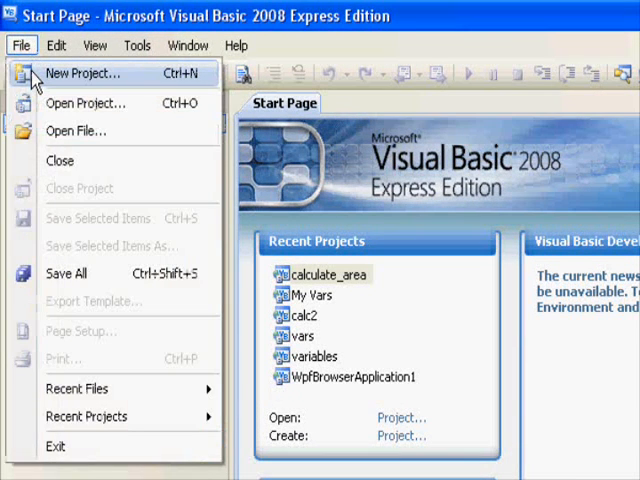
{"action": "left_click", "coordinate": [90, 67]}
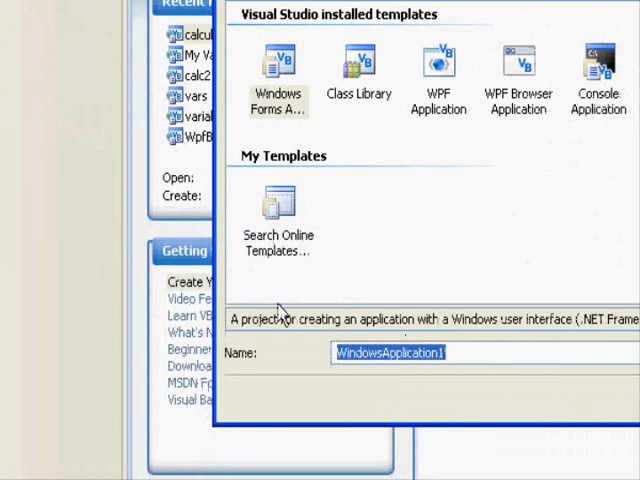
{"action": "type", "text": "find area"}
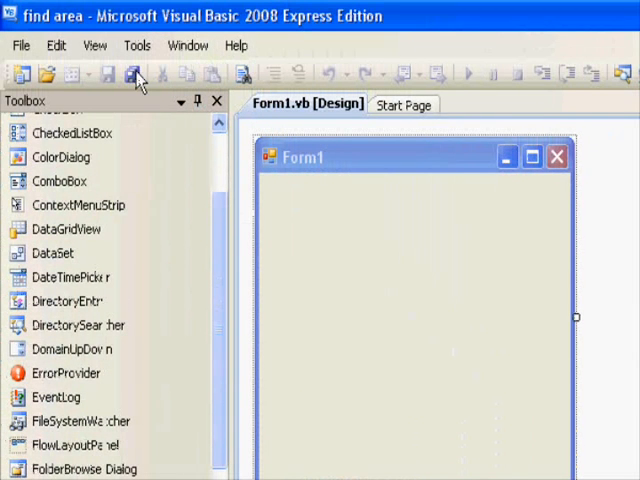
{"action": "left_click", "coordinate": [128, 70]}
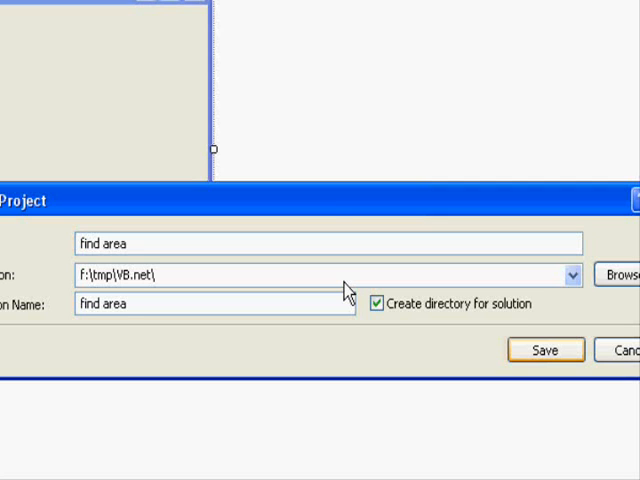
{"action": "mouse_move", "coordinate": [337, 210]}
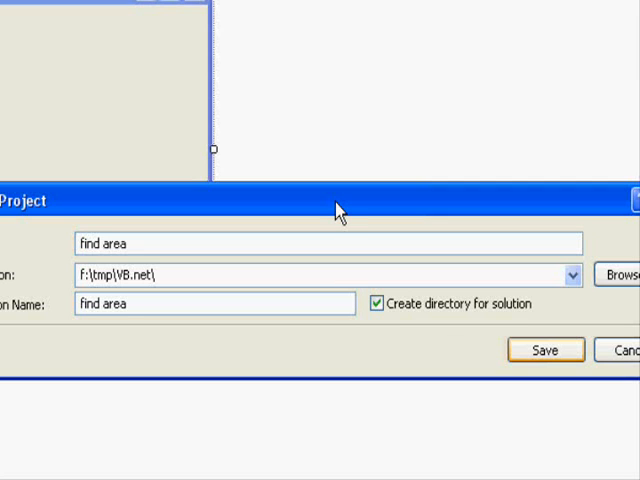
{"action": "left_click", "coordinate": [546, 349]}
{"action": "type", "text": "C"}
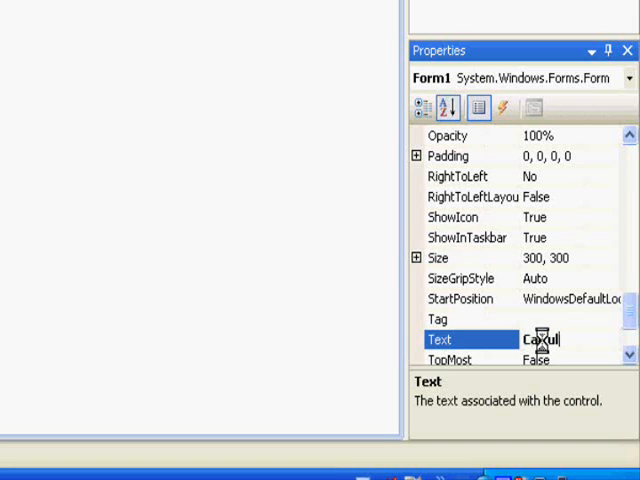
Set Form1's Text property to 'Calculate Area'.
{"action": "type", "text": "alculate Are"}
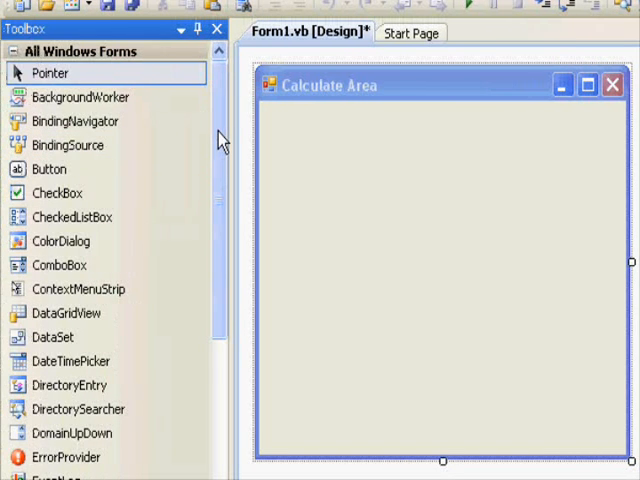
Place a 'Length:' label with a text box beside it on the form.
{"action": "scroll", "scroll_direction": "down", "scroll_amount": 3}
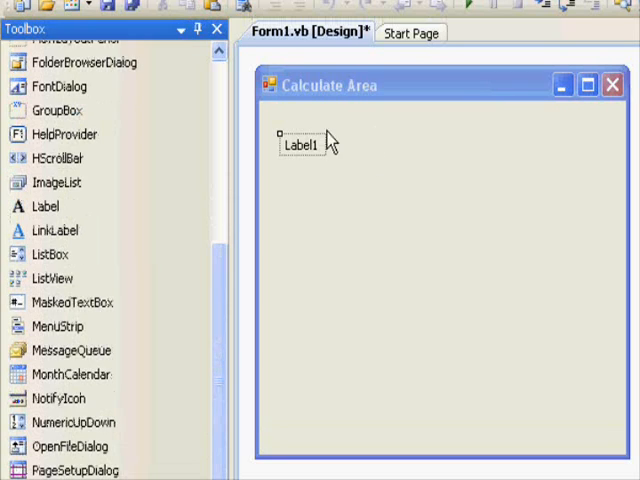
{"action": "mouse_move", "coordinate": [220, 291]}
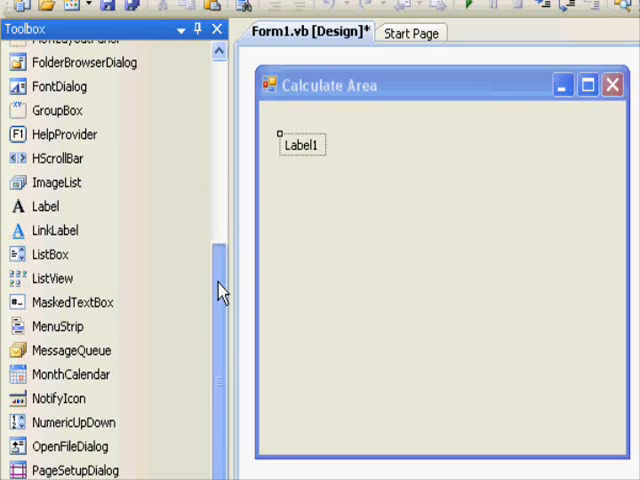
{"action": "scroll", "scroll_direction": "down", "scroll_amount": 3}
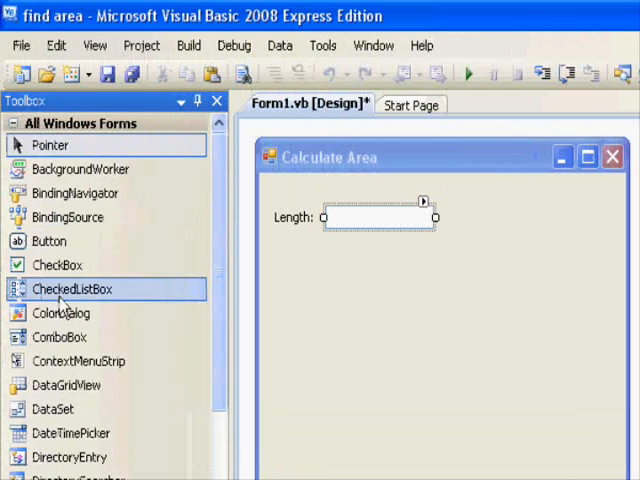
{"action": "scroll", "scroll_direction": "down", "scroll_amount": 3}
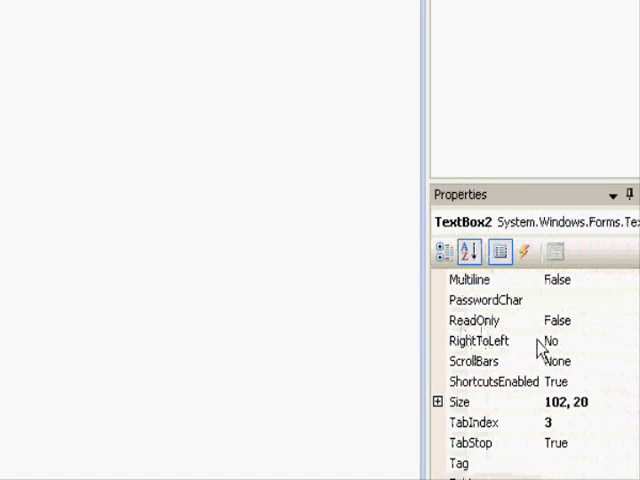
Add an 'Area:' label, a ReadOnly result text box, and a 'compute' button.
{"action": "left_click", "coordinate": [555, 320]}
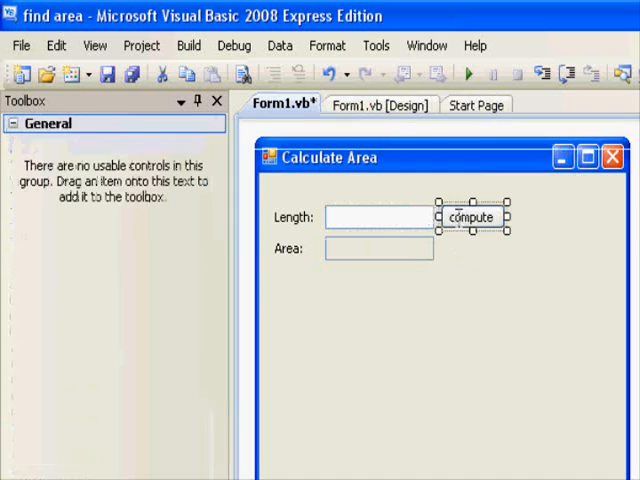
In the compute button's click handler, declare L and A as Double.
{"action": "double_click", "coordinate": [472, 217]}
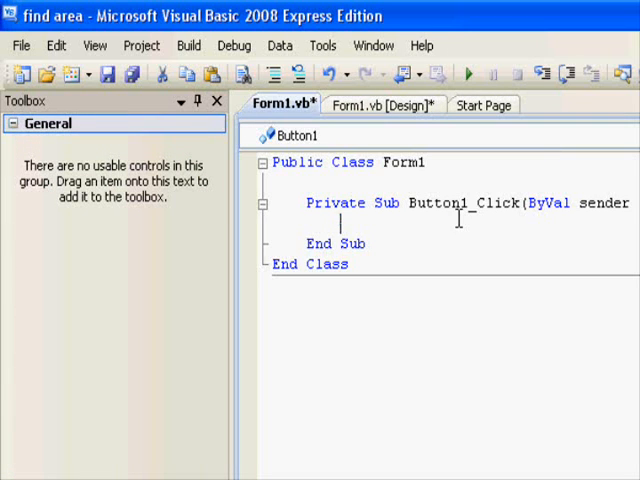
{"action": "type", "text": "Dim L"}
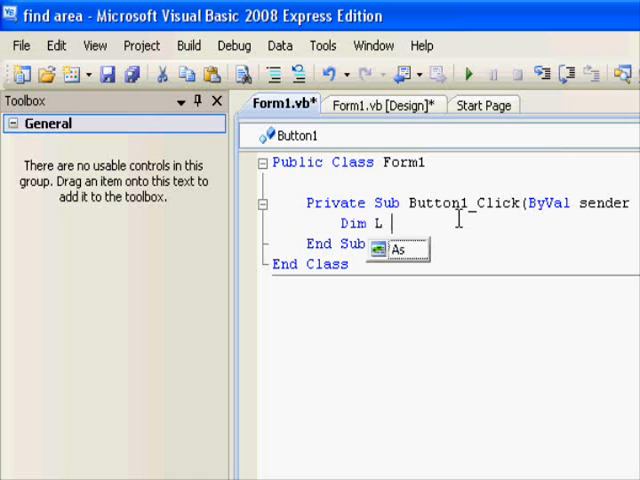
{"action": "type", "text": "As Double"}
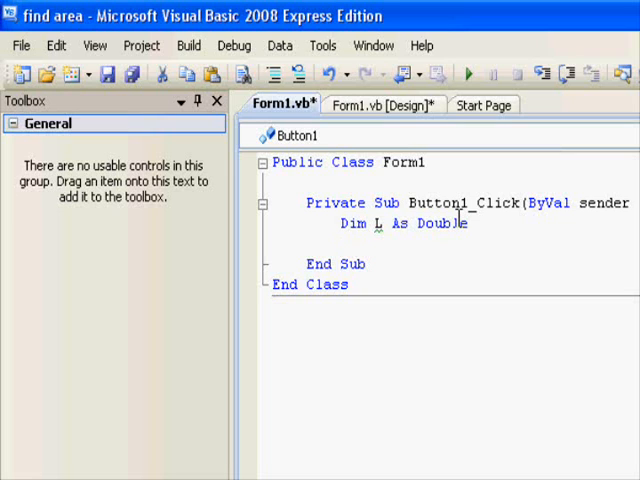
{"action": "type", "text": "Dispos"}
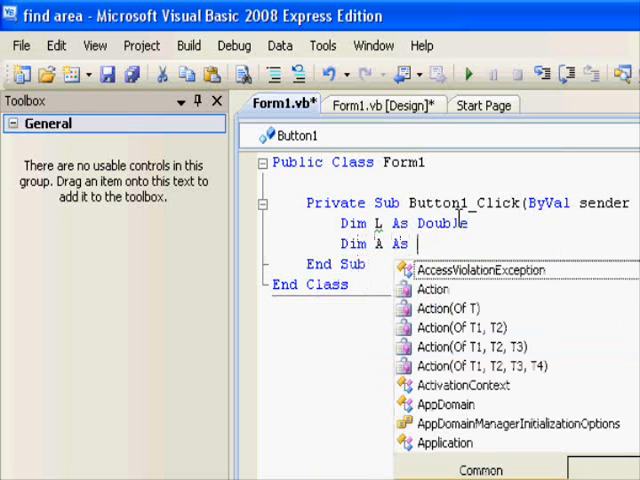
{"action": "type", "text": "Double"}
{"action": "type", "text": "L= texb"}
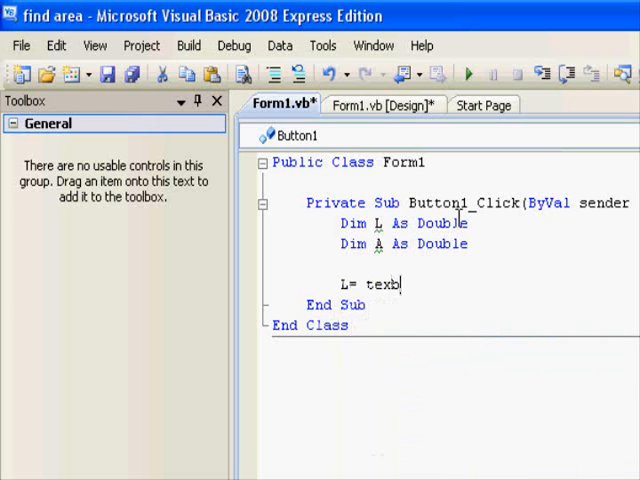
Read L from TextBox1.Text, set A = 4 * L, and show A in TextBox2.
{"action": "type", "text": "ox1"}
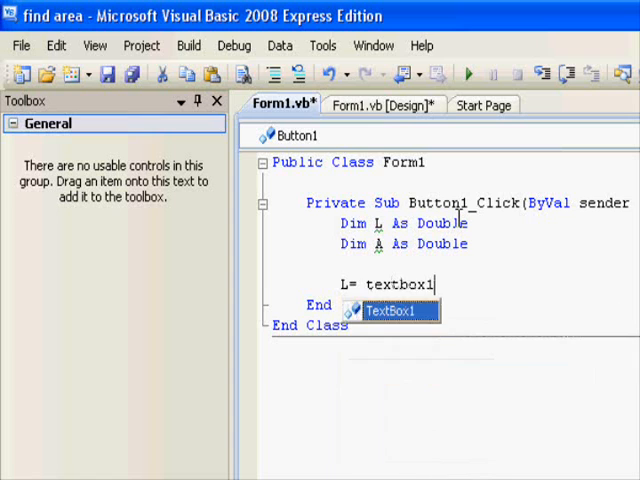
{"action": "type", "text": ".Text"}
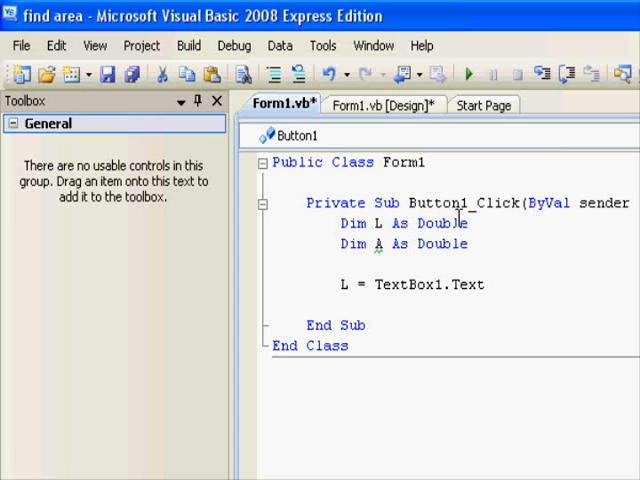
{"action": "type", "text": "A="}
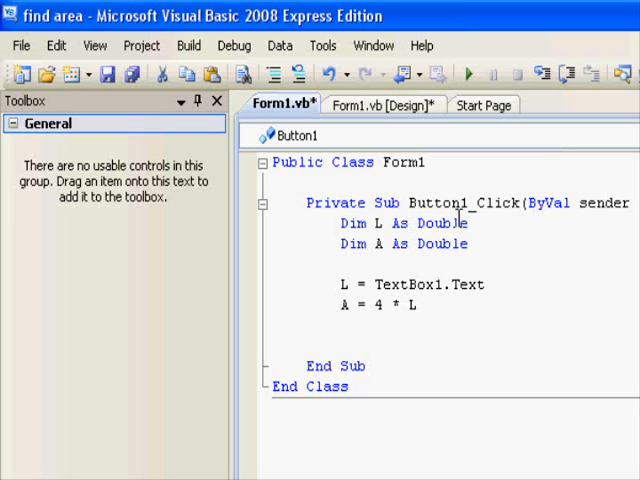
{"action": "type", "text": "te"}
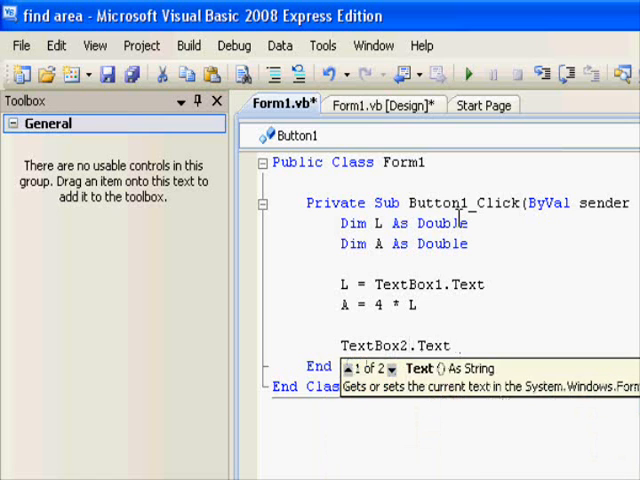
{"action": "type", "text": "=a"}
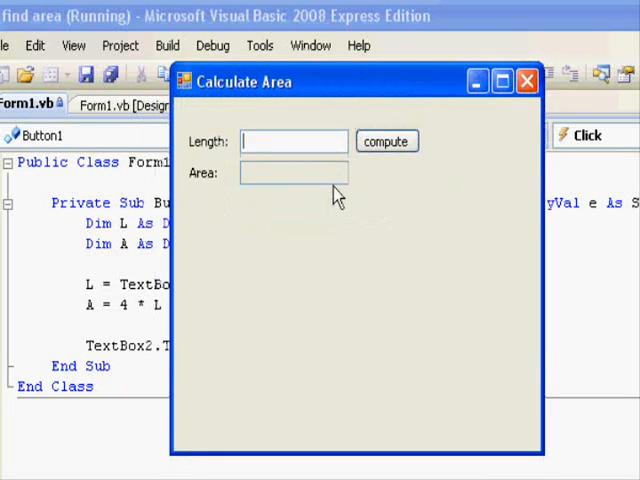
Compute lengths 10 and 2.2, confirming areas 40 and 8.8, then close the form.
{"action": "left_click", "coordinate": [386, 141]}
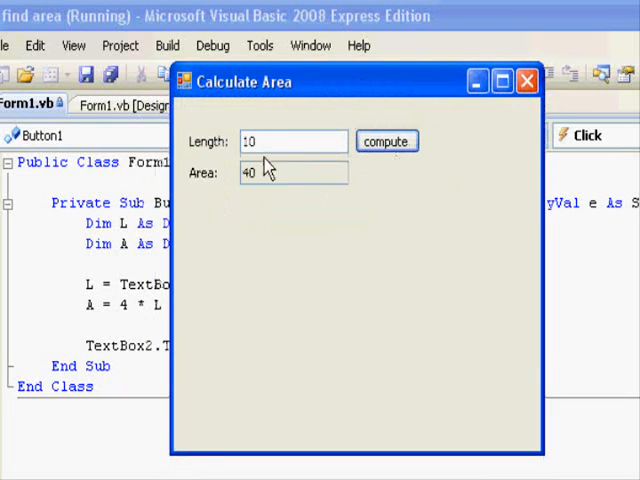
{"action": "type", "text": "2.2"}
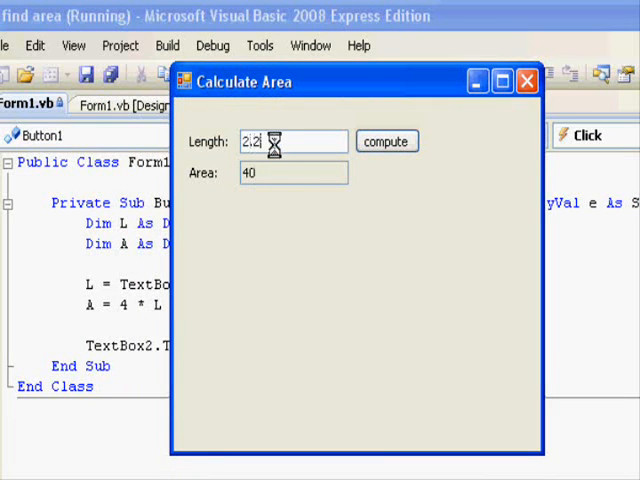
{"action": "left_click", "coordinate": [386, 141]}
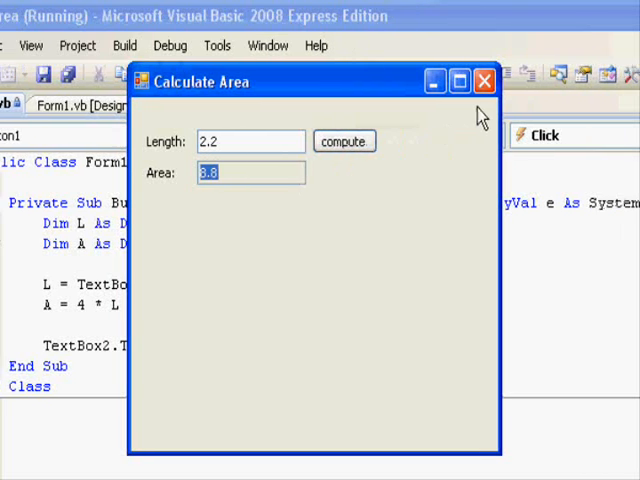
{"action": "left_click", "coordinate": [483, 85]}
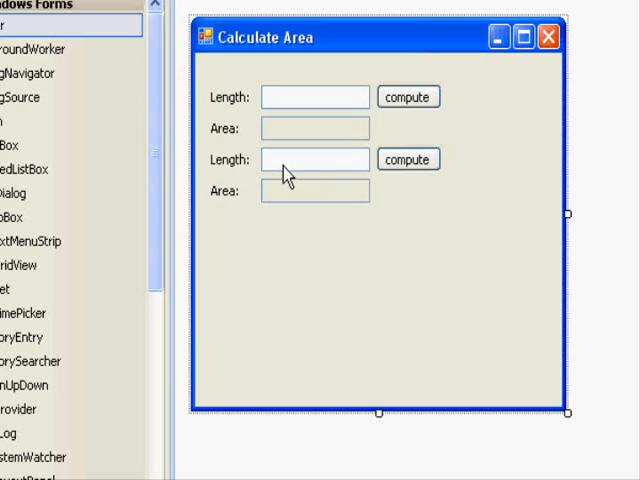
{"action": "mouse_move", "coordinate": [232, 163]}
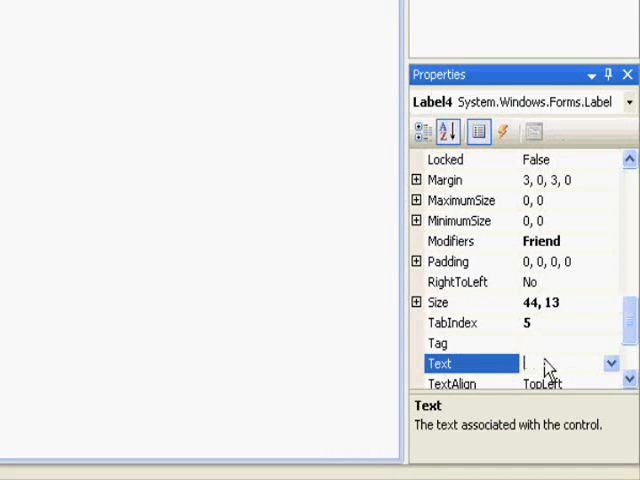
Add the Width caption and set the bottom Area text box's ReadOnly to True.
{"action": "type", "text": "Width"}
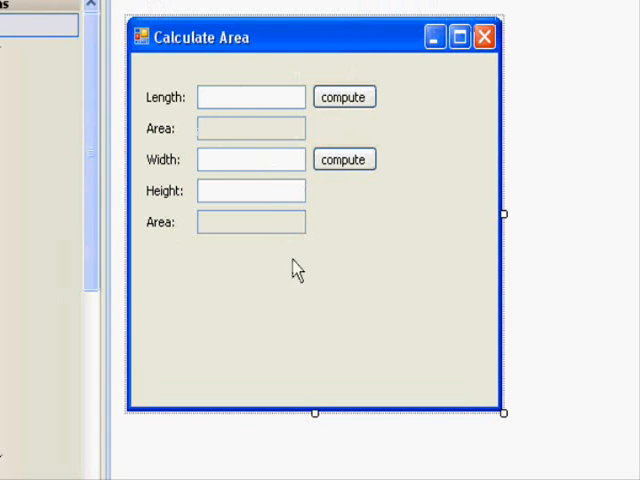
{"action": "mouse_move", "coordinate": [238, 168]}
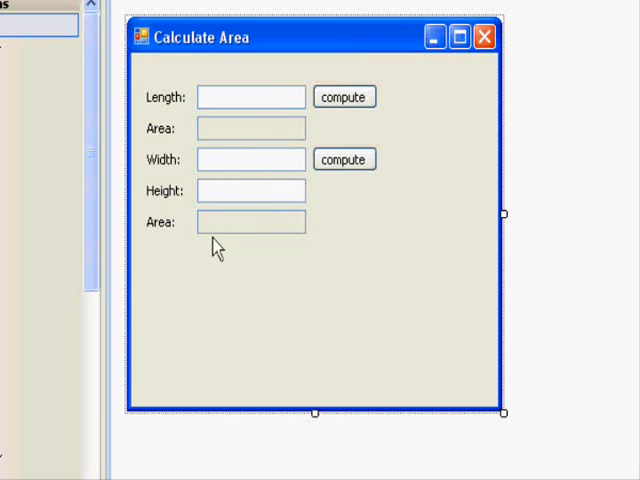
{"action": "left_click", "coordinate": [250, 159]}
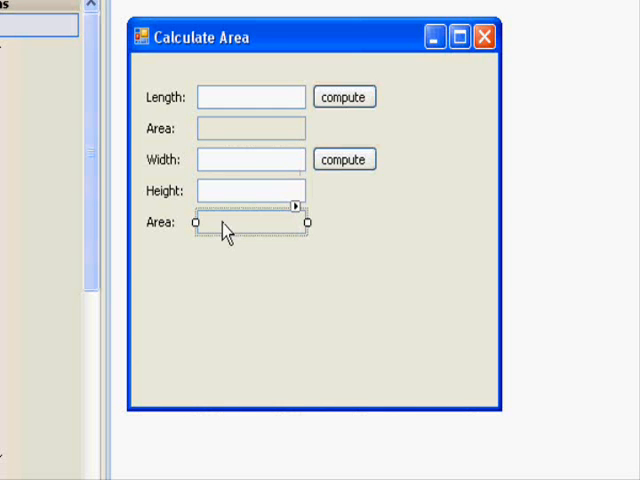
{"action": "mouse_move", "coordinate": [265, 137]}
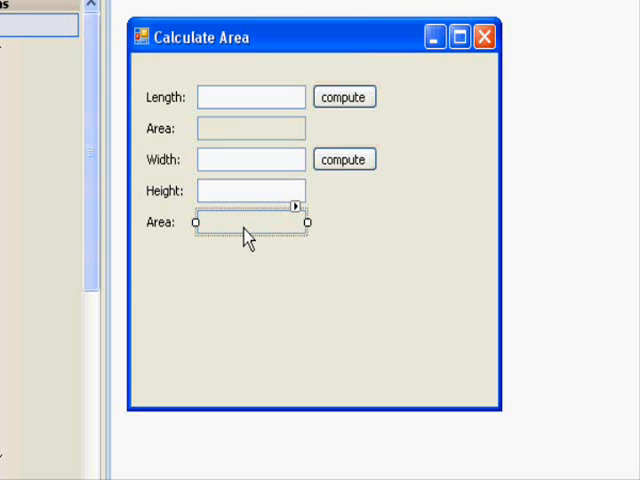
{"action": "mouse_move", "coordinate": [233, 169]}
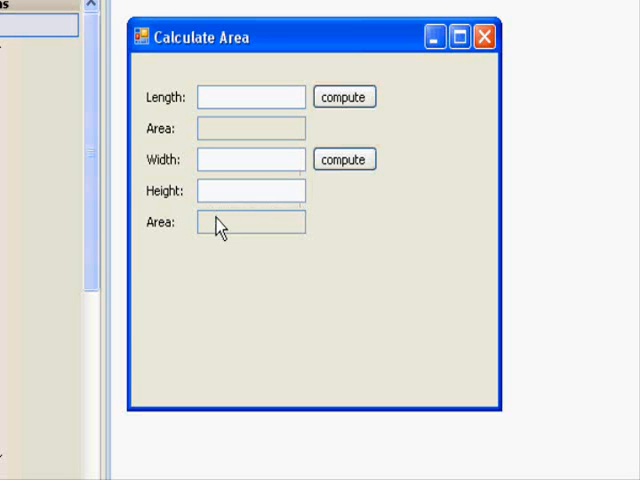
{"action": "left_click", "coordinate": [248, 222]}
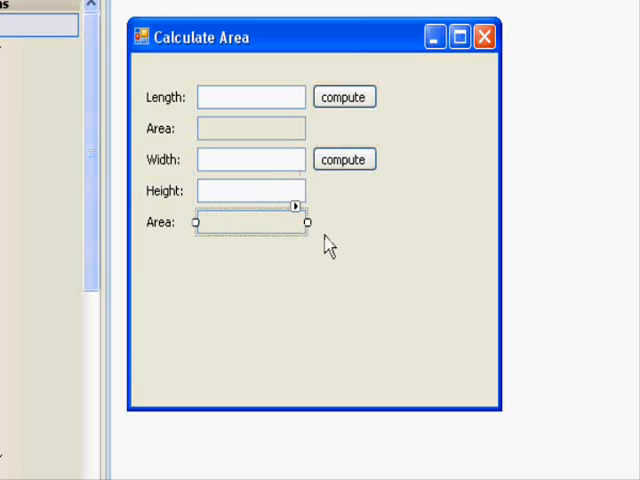
{"action": "mouse_move", "coordinate": [262, 188]}
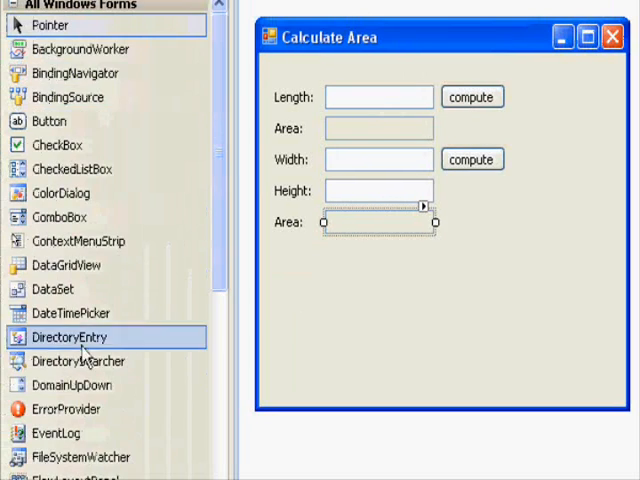
{"action": "scroll", "scroll_direction": "down", "scroll_amount": 3}
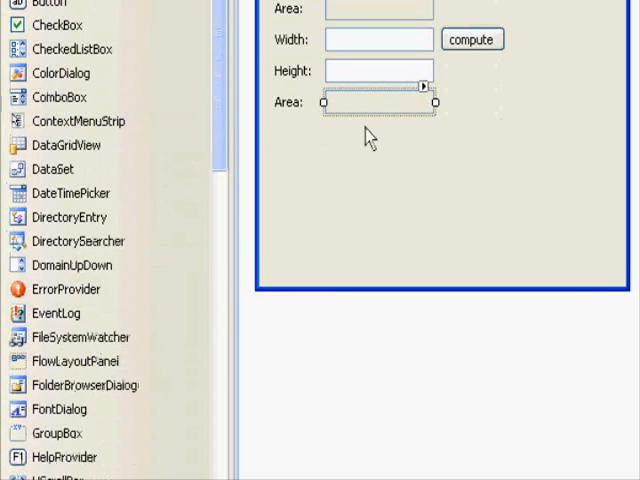
{"action": "mouse_move", "coordinate": [413, 167]}
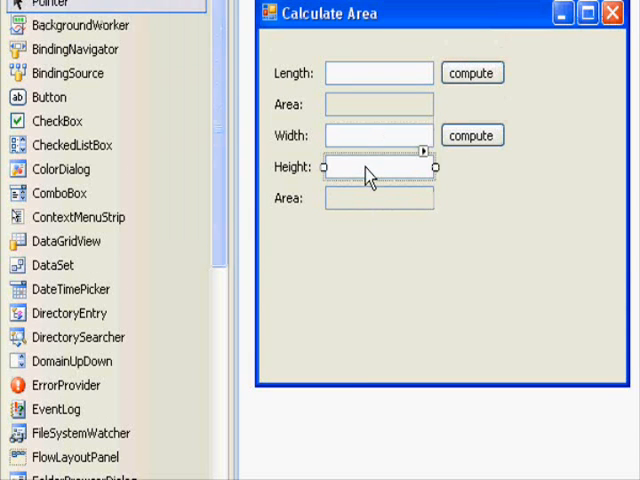
{"action": "left_click", "coordinate": [365, 135]}
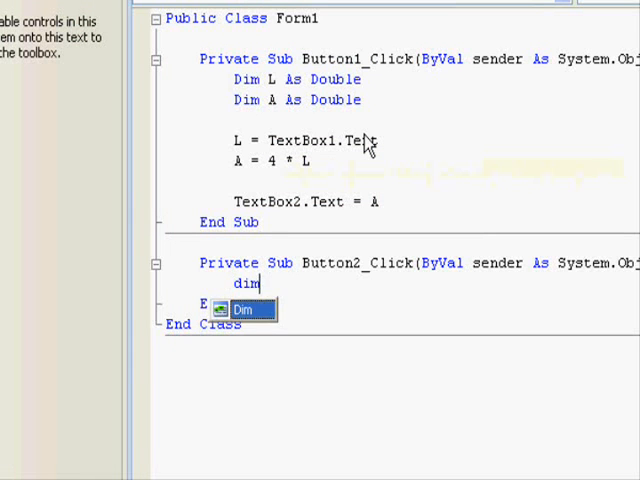
Declare W, h and A as Double in Button2's click handler.
{"action": "type", "text": "Dim W As do"}
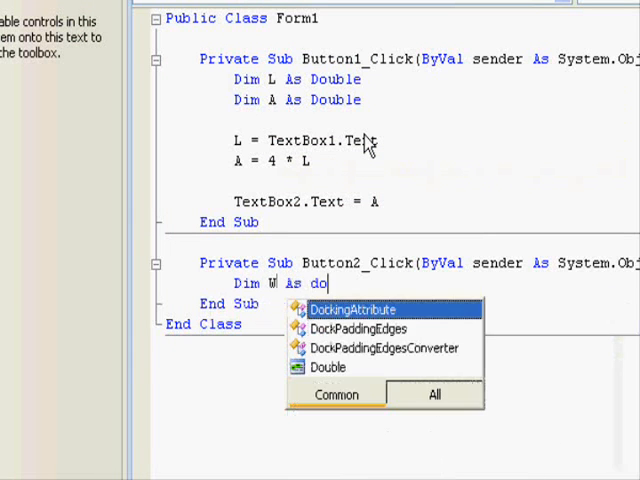
{"action": "type", "text": "uble"}
{"action": "type", "text": "dim"}
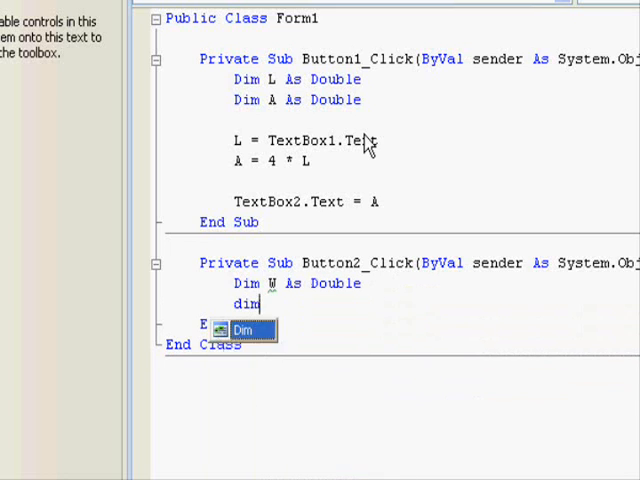
{"action": "key", "text": "Enter"}
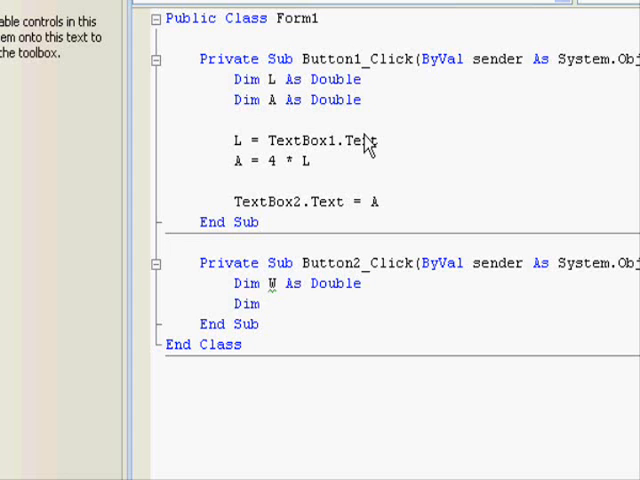
{"action": "type", "text": "h As Double"}
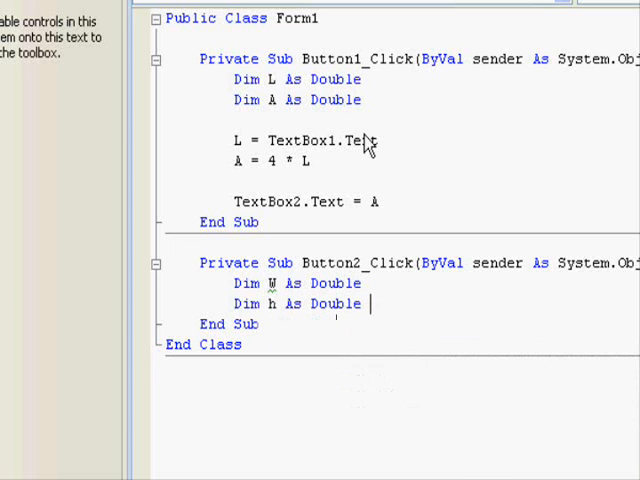
{"action": "type", "text": "Dim A as"}
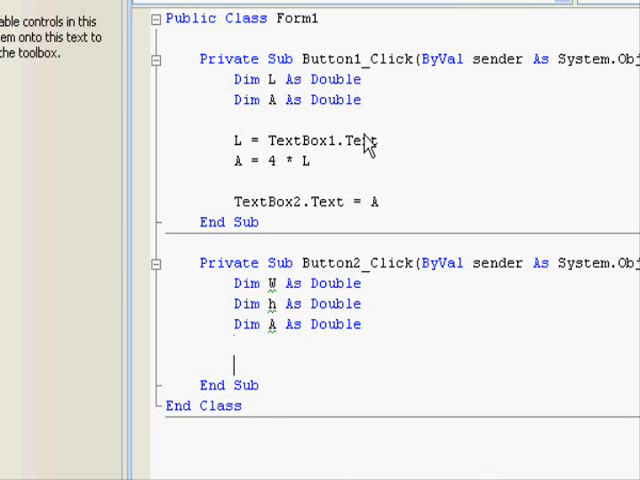
Assign W from TextBox4.Text and h from TextBox5.Text, and compute A = W * h.
{"action": "type", "text": "W=textbox"}
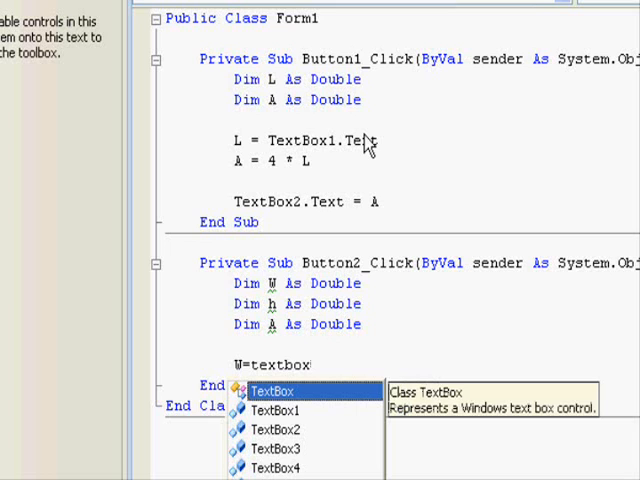
{"action": "type", "text": "4"}
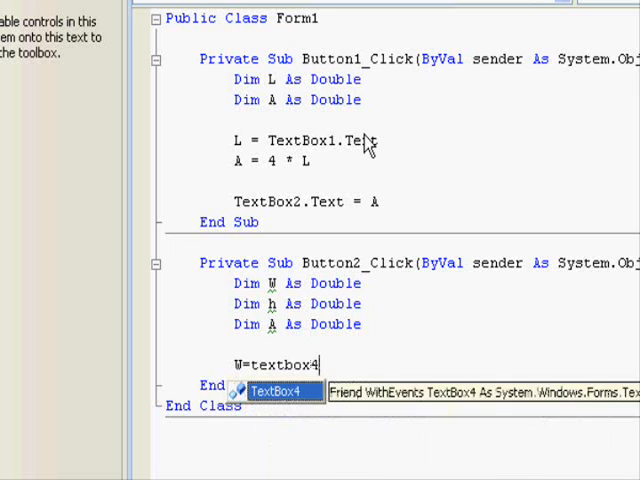
{"action": "type", "text": ".Text"}
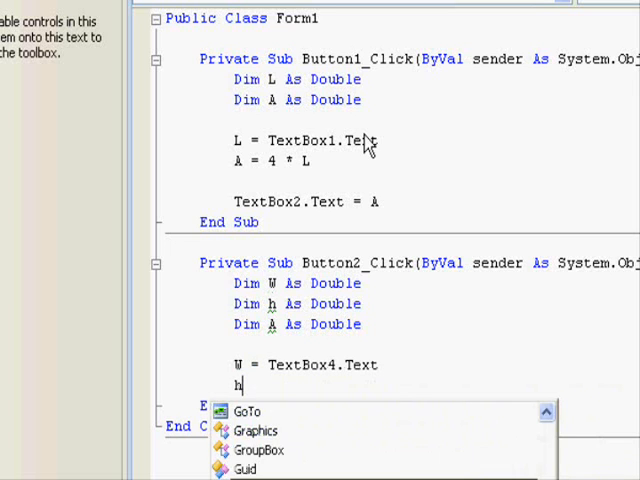
{"action": "type", "text": "=textbox"}
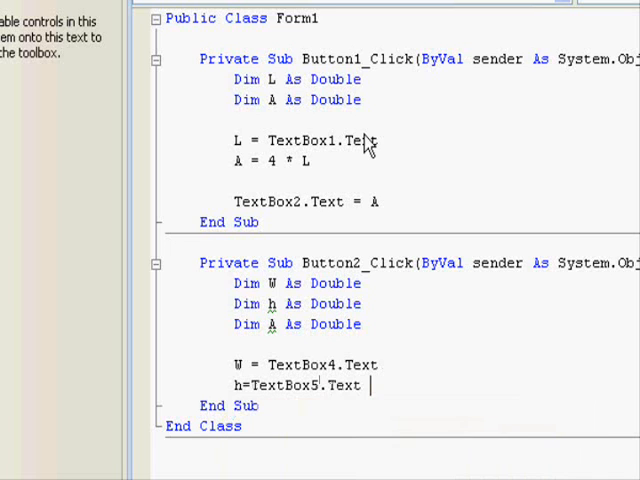
{"action": "type", "text": "A="}
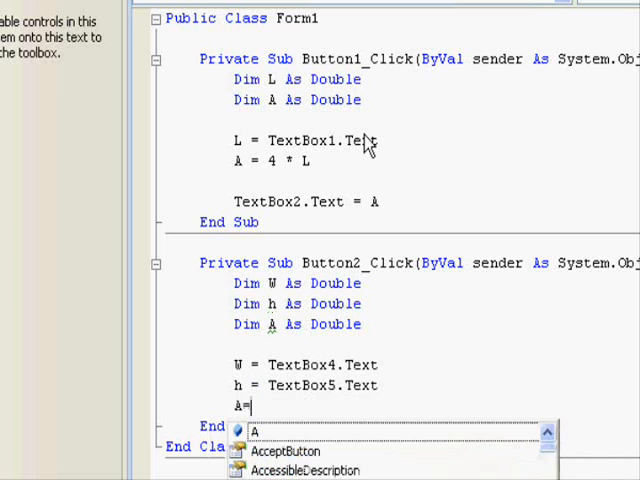
{"action": "type", "text": "W*"}
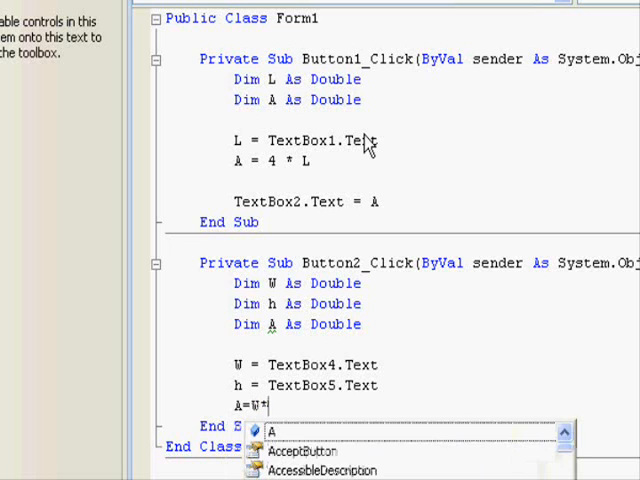
{"action": "type", "text": "W * h"}
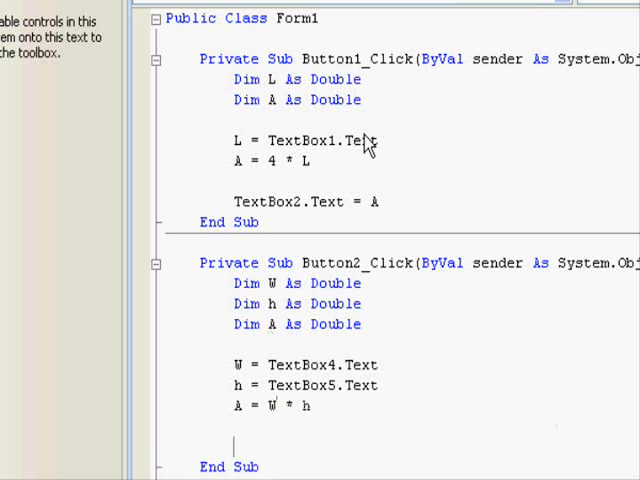
{"action": "type", "text": "textbox"}
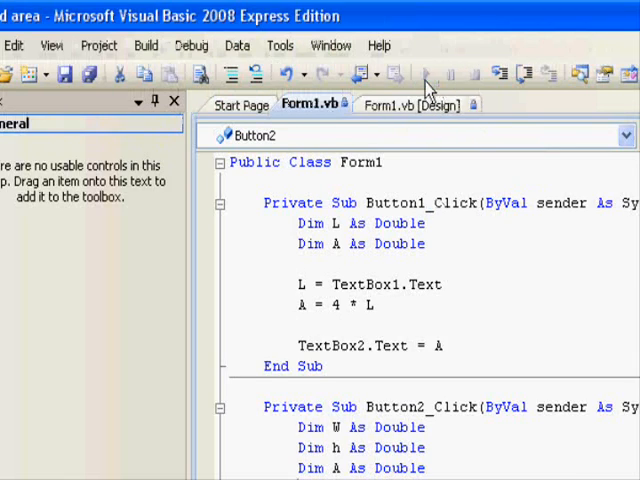
Start debugging, compute width 10 by height 20 to get 200, then close the window.
{"action": "left_click", "coordinate": [425, 72]}
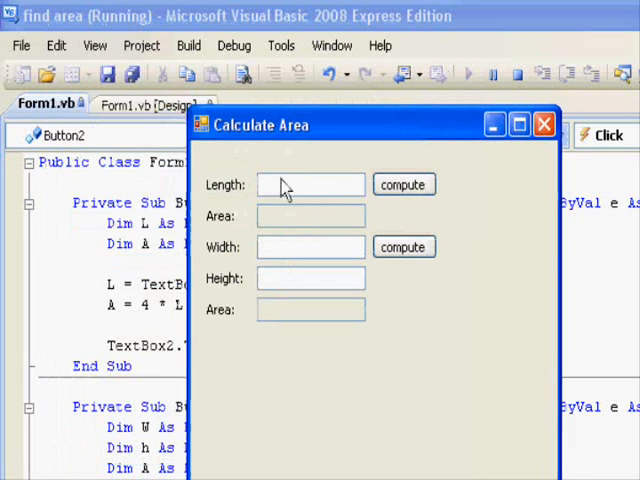
{"action": "type", "text": "10"}
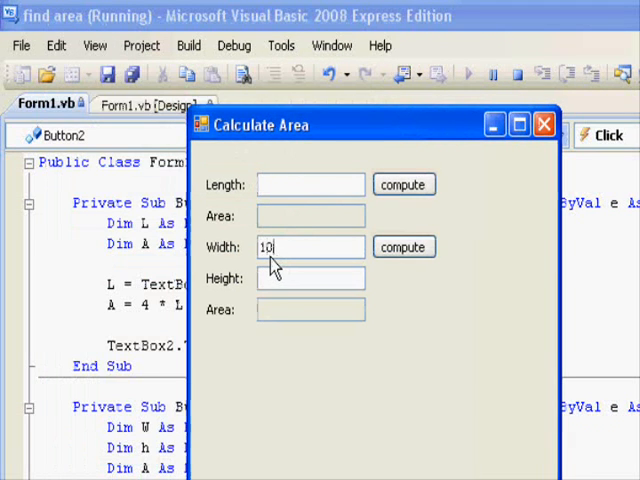
{"action": "type", "text": "2"}
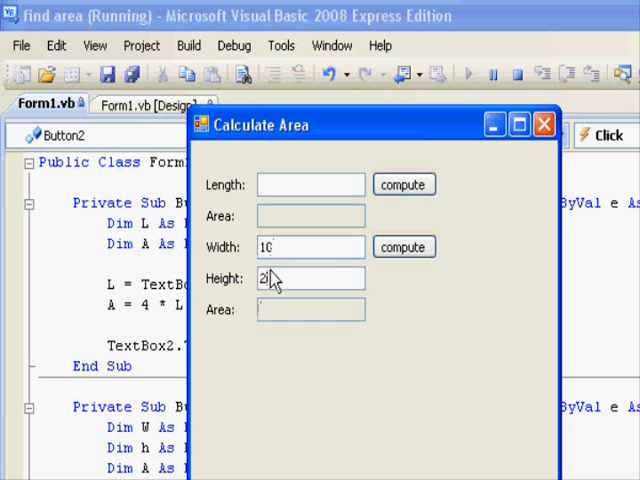
{"action": "left_click", "coordinate": [403, 246]}
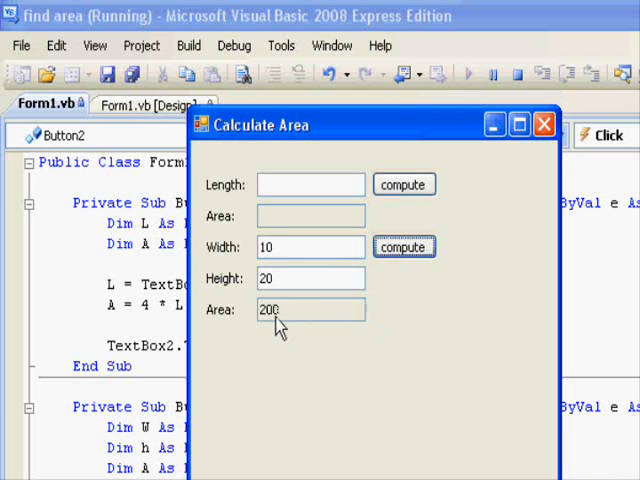
{"action": "mouse_move", "coordinate": [386, 343]}
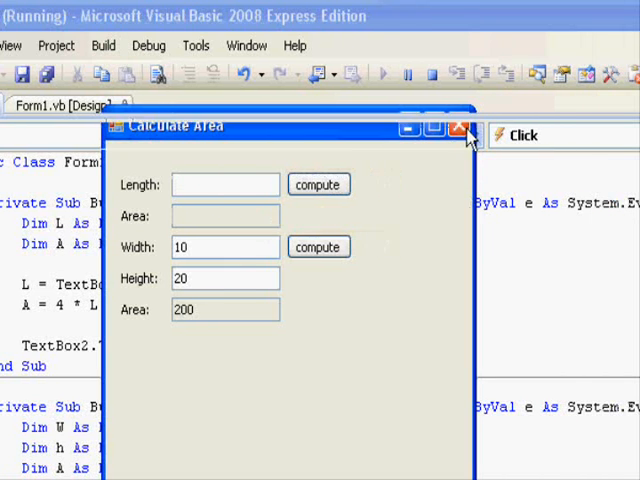
{"action": "left_click", "coordinate": [462, 128]}
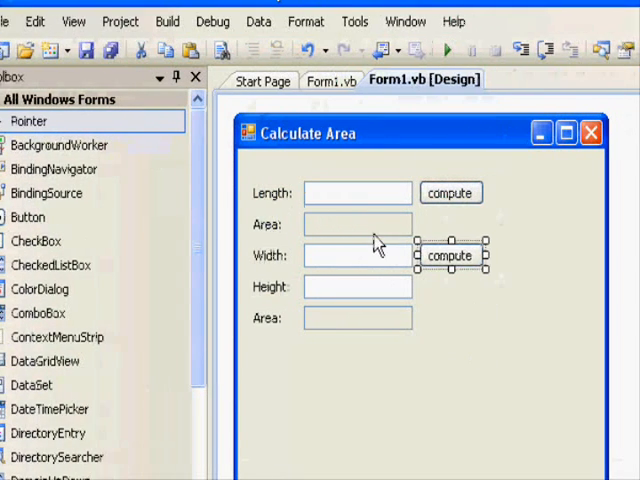
{"action": "left_click", "coordinate": [357, 193]}
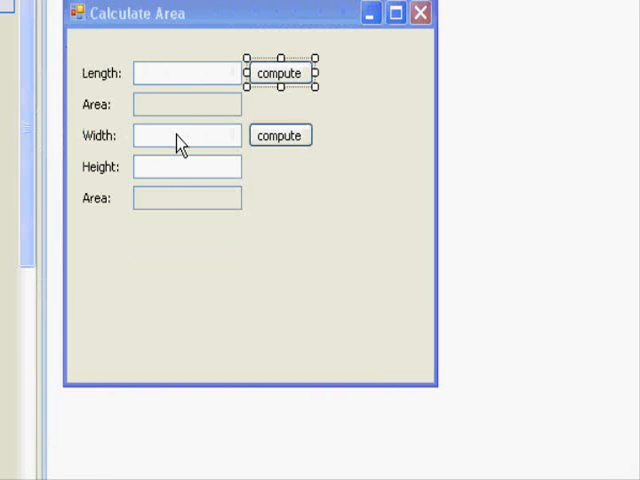
{"action": "left_click", "coordinate": [187, 205]}
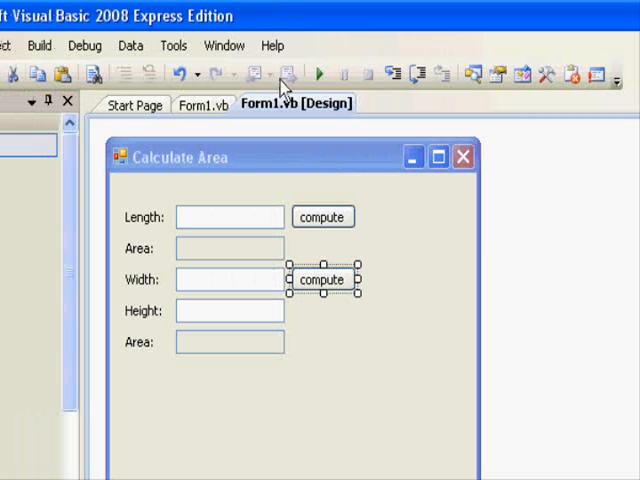
{"action": "mouse_move", "coordinate": [308, 310]}
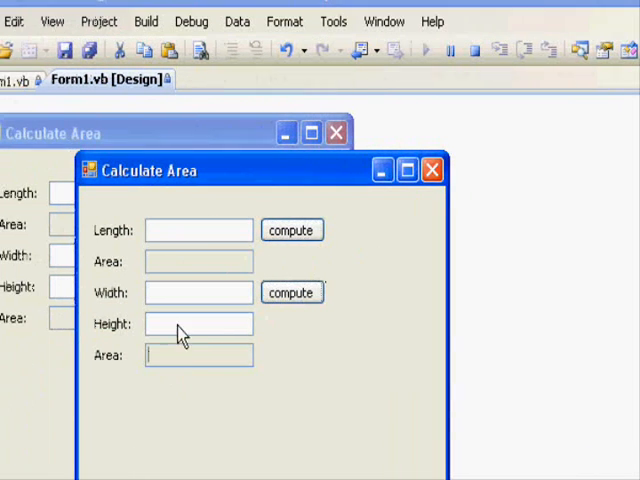
{"action": "left_click", "coordinate": [198, 230]}
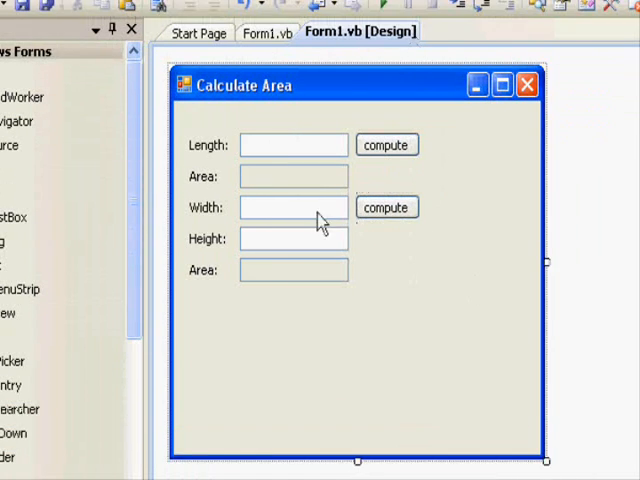
{"action": "mouse_move", "coordinate": [427, 298]}
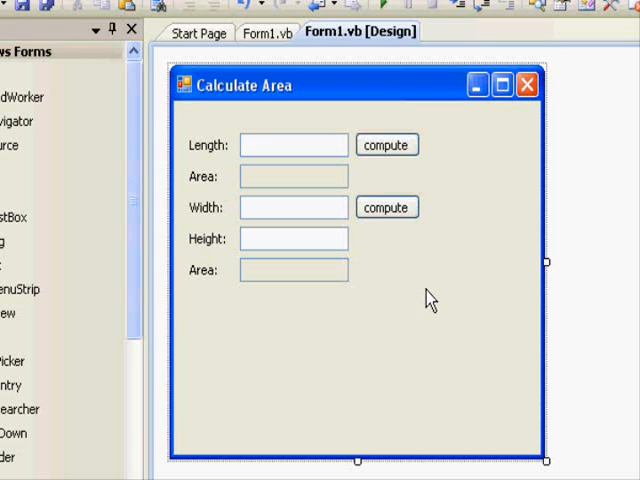